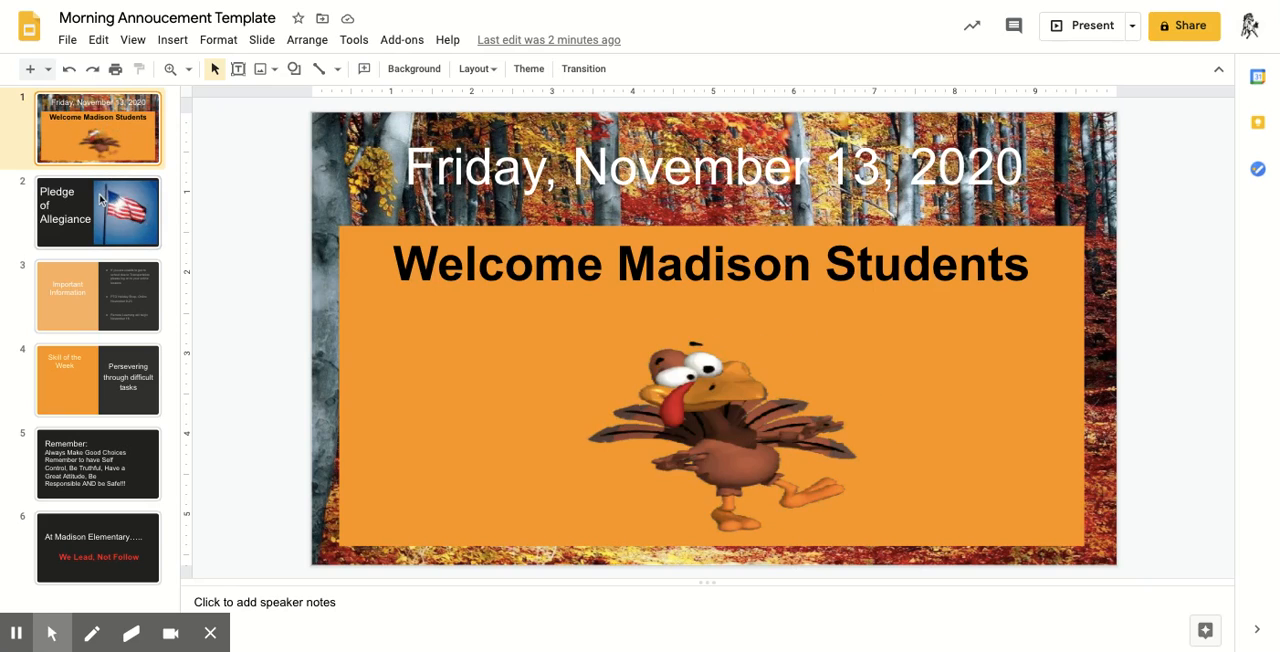
Step: Open slide 2, the Pledge of Allegiance slide with the flag image
click(97, 211)
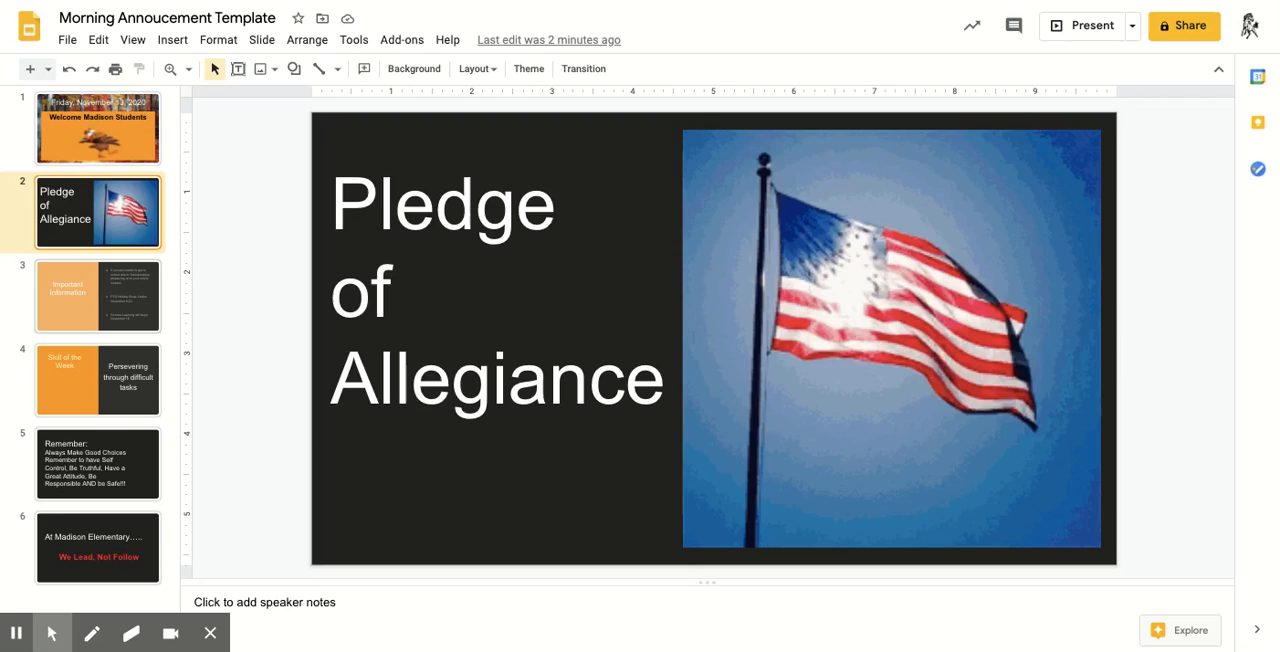
Step: View the Important Information slide, then move on to the Skill of the Week slide
click(97, 295)
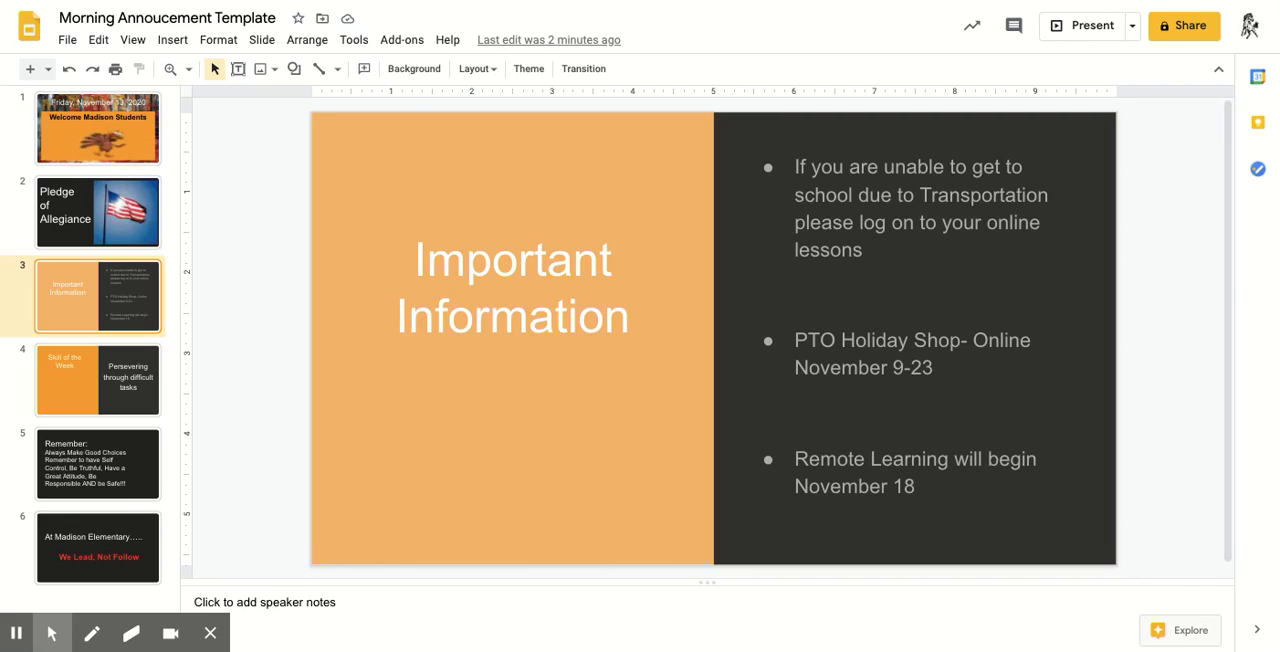
click(97, 379)
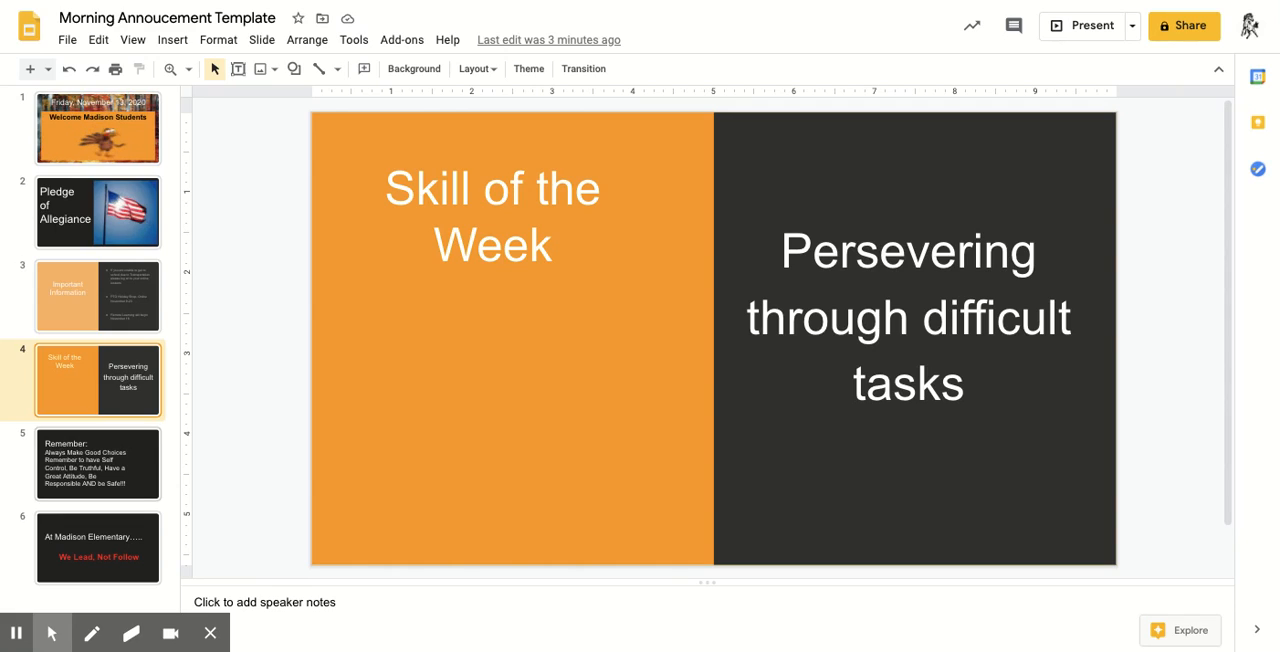
Step: Advance to the Remember slide, then the closing 'We Lead, Not Follow' slide
click(97, 463)
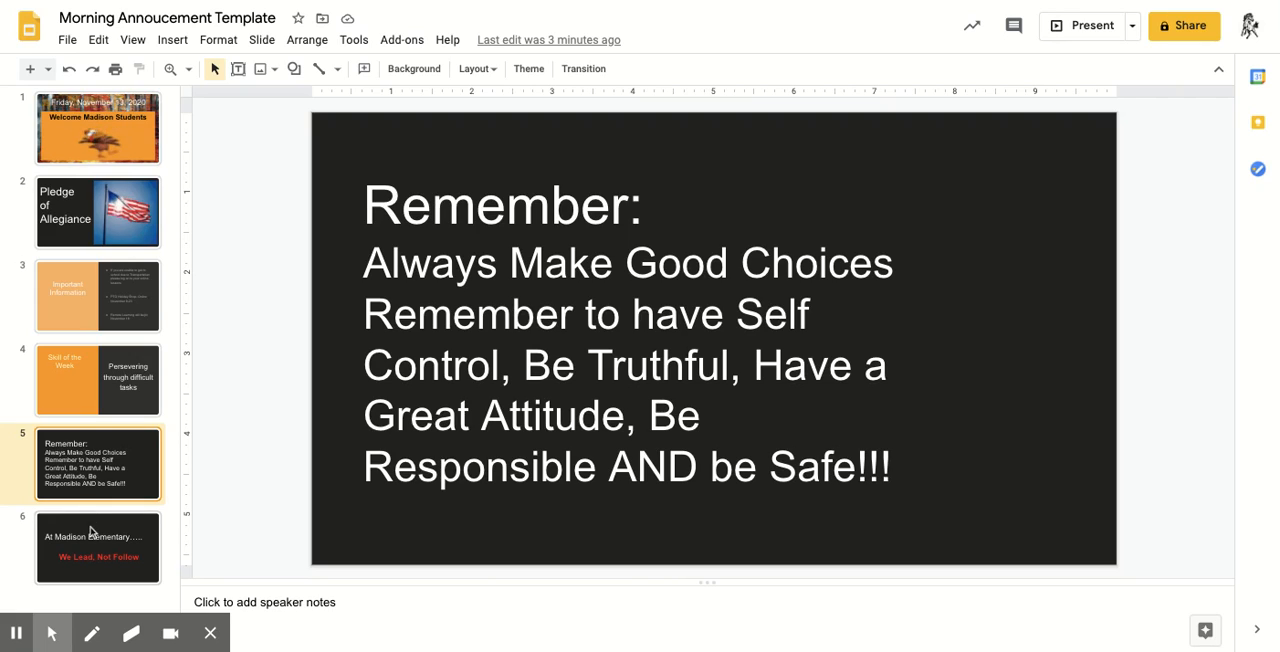
click(97, 547)
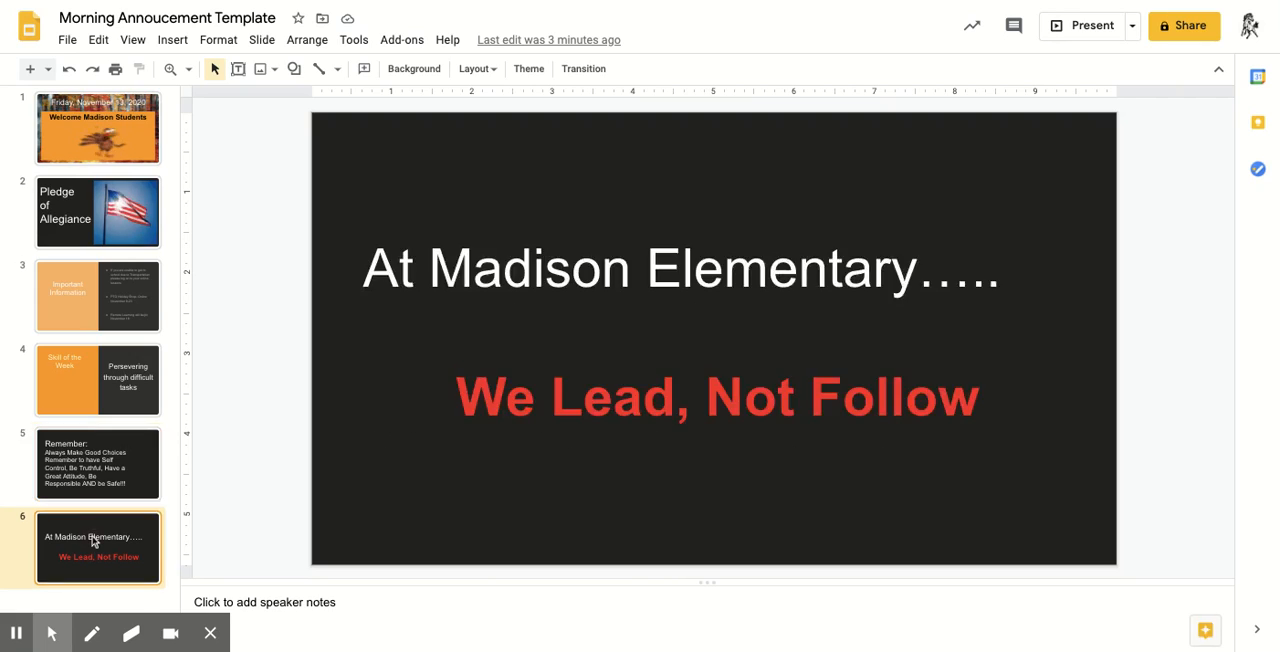